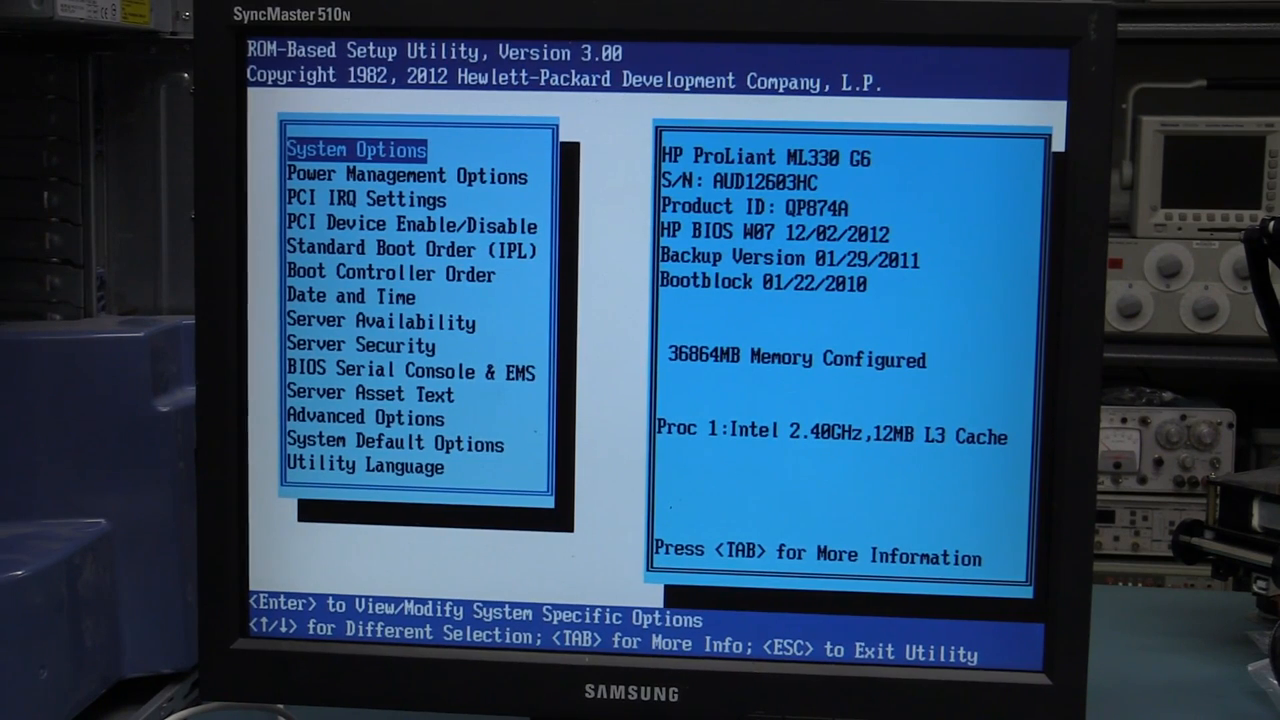
key("Down")
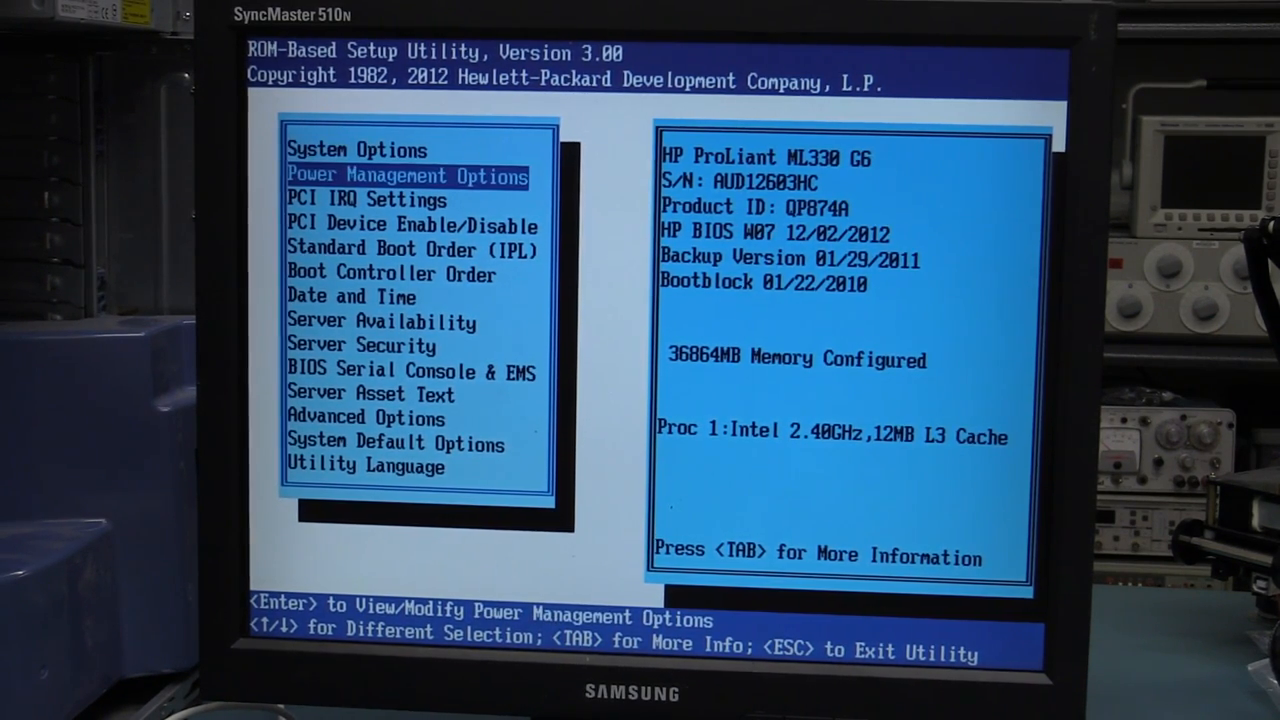
key("Down")
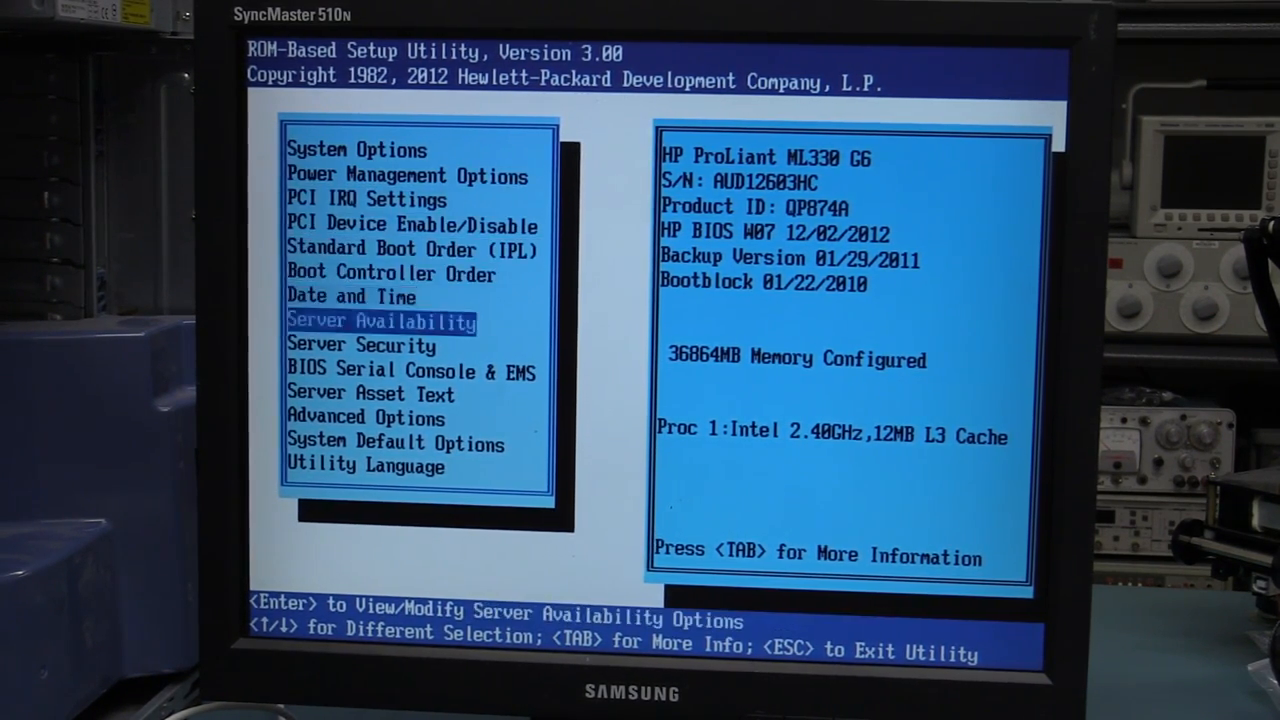
key("Down")
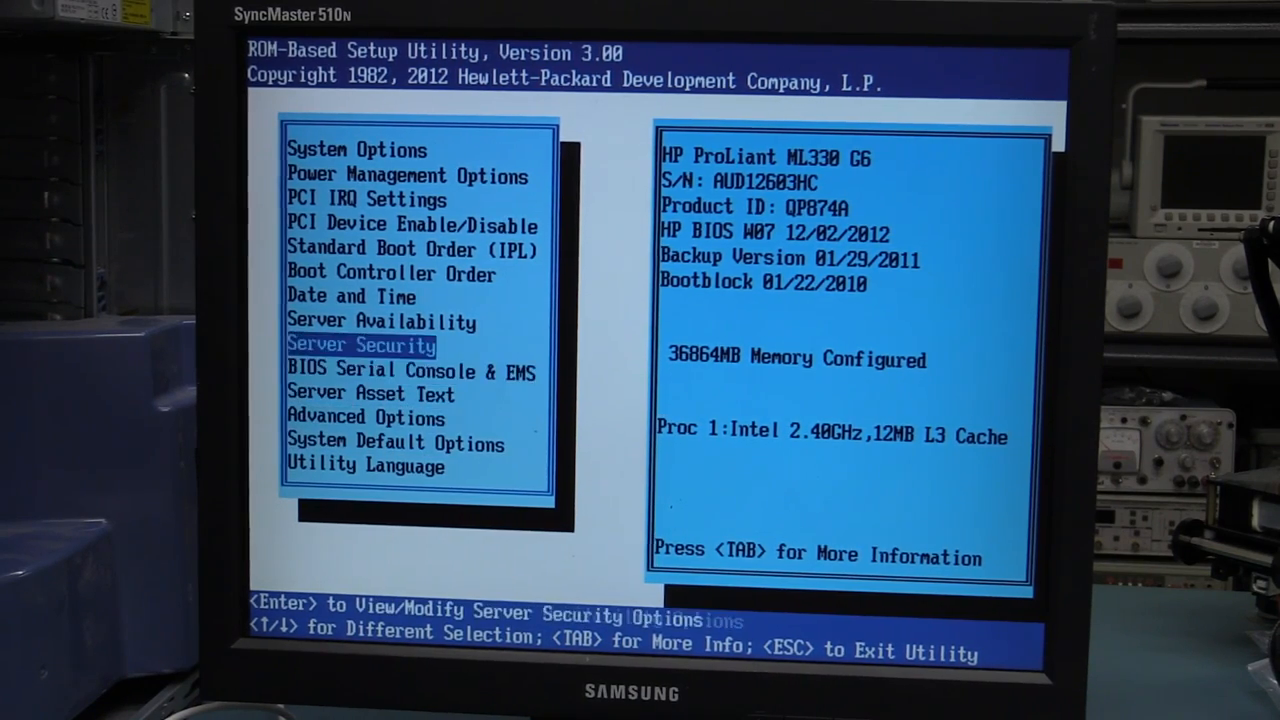
key("up")
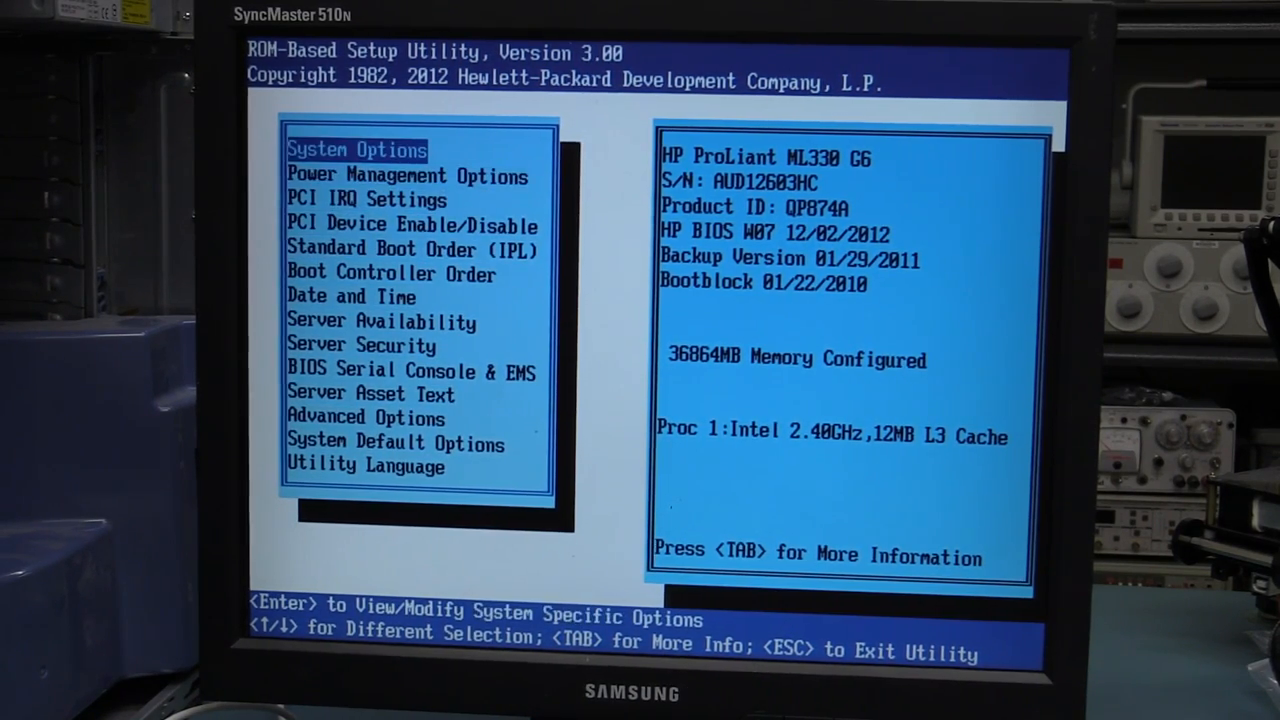